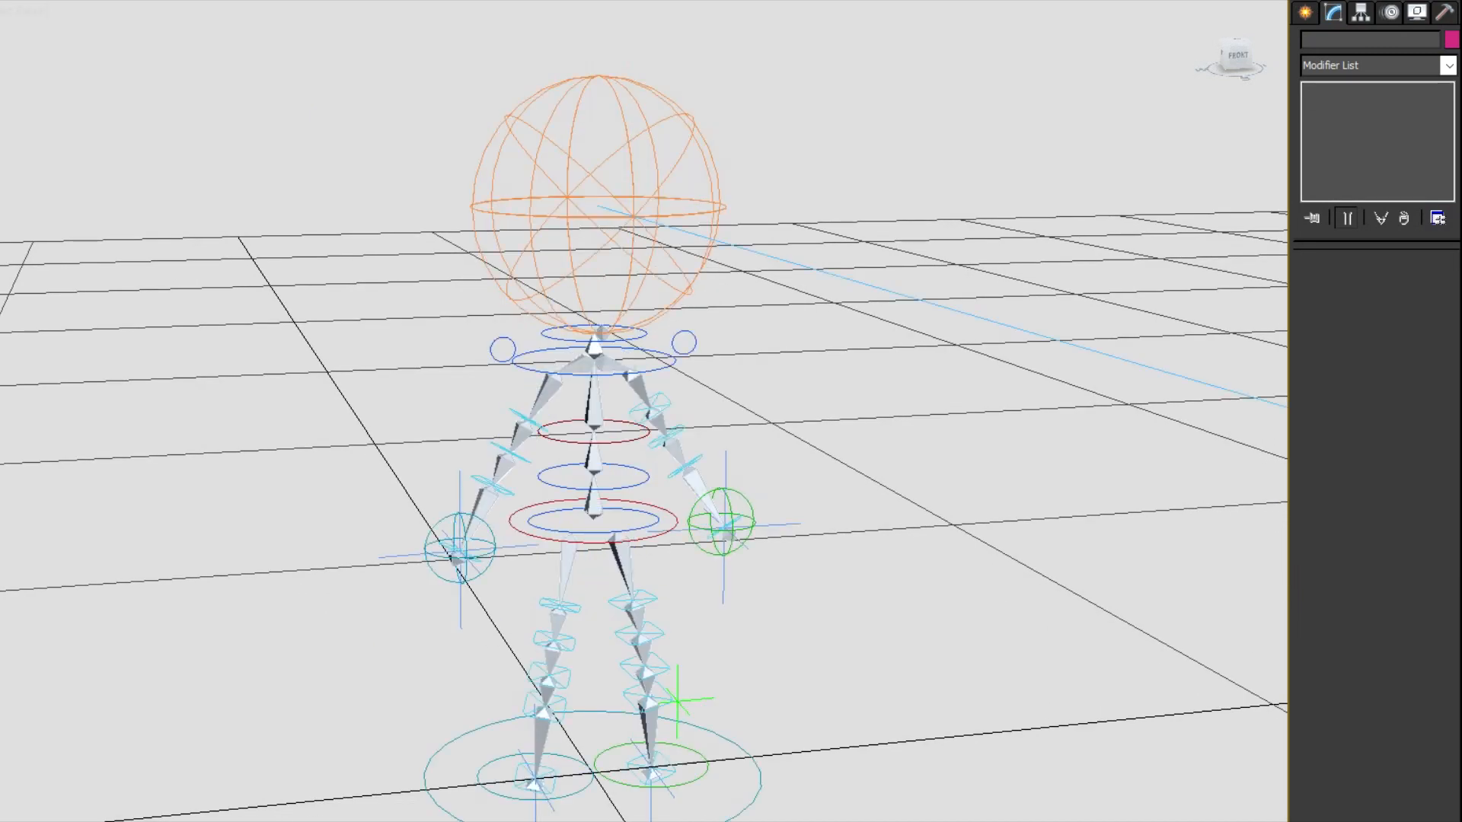
# Select the h_Main hip circle spline to show its Circle radius parameters in Modify
pyautogui.click(601, 520)
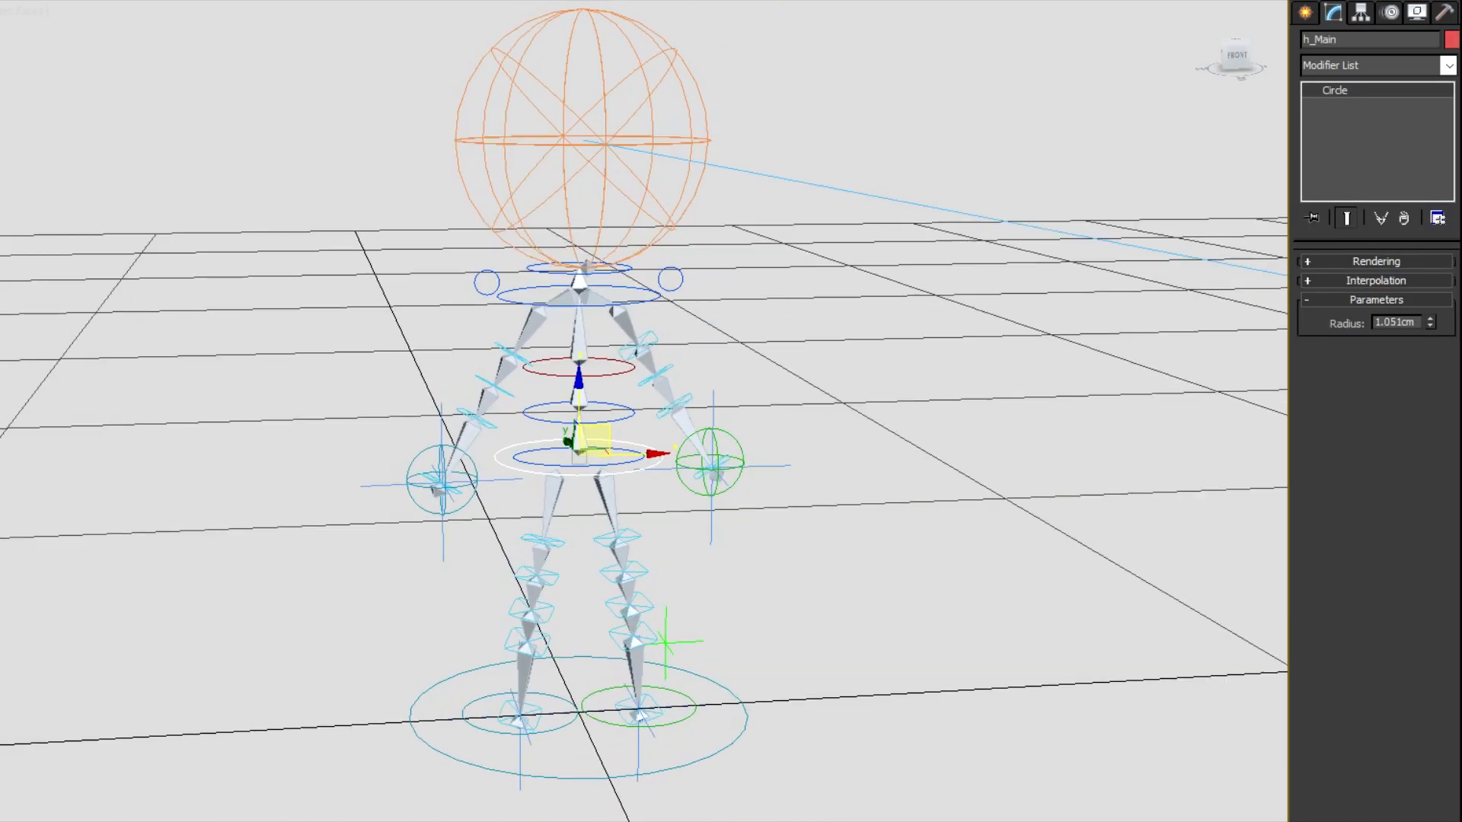